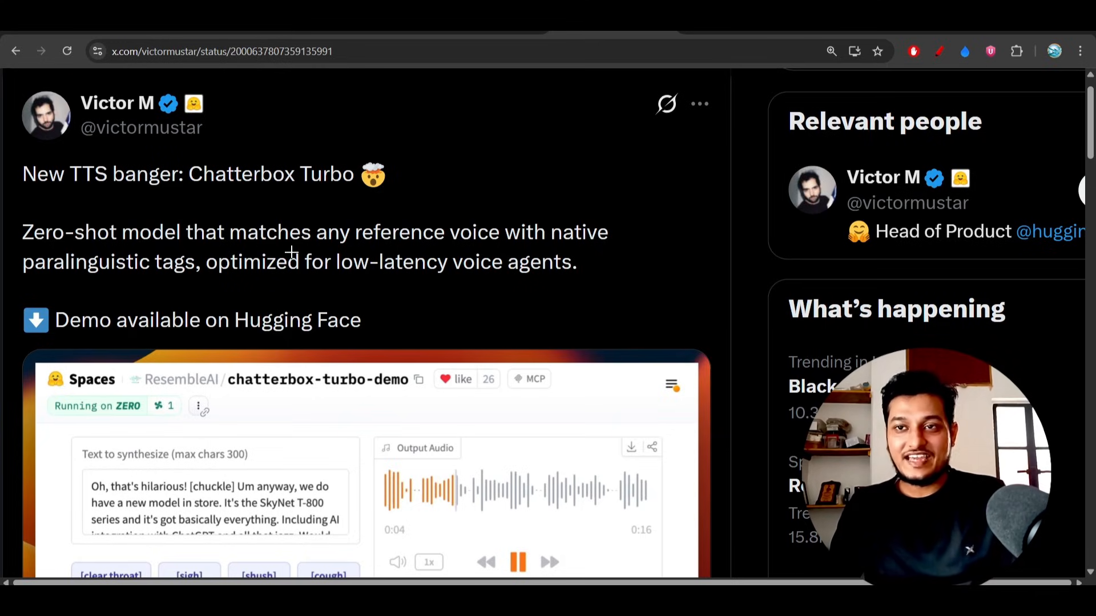
Underline 'Chatterbox' and 'Turbo' in the post's first line with the red pen.
left_click_drag(193, 201, 293, 199)
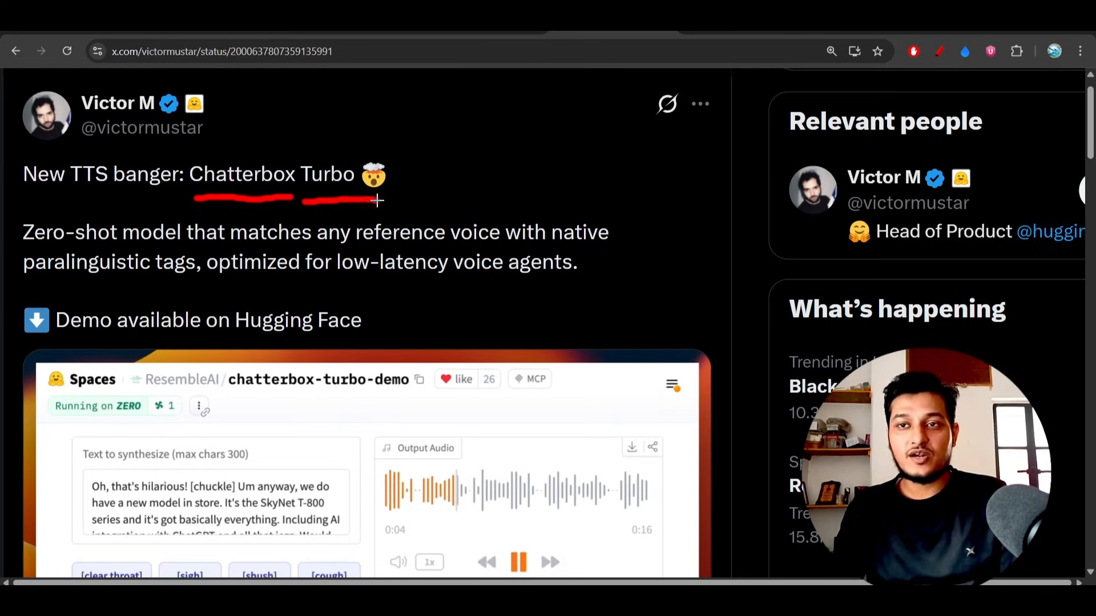
left_click_drag(377, 202, 109, 195)
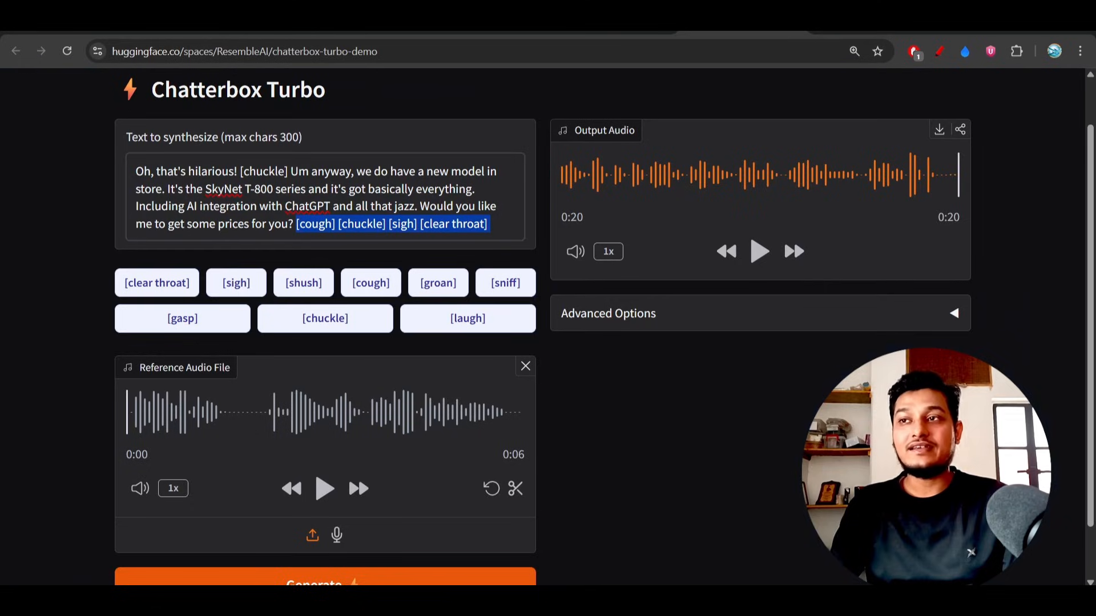
mouse_move(559, 390)
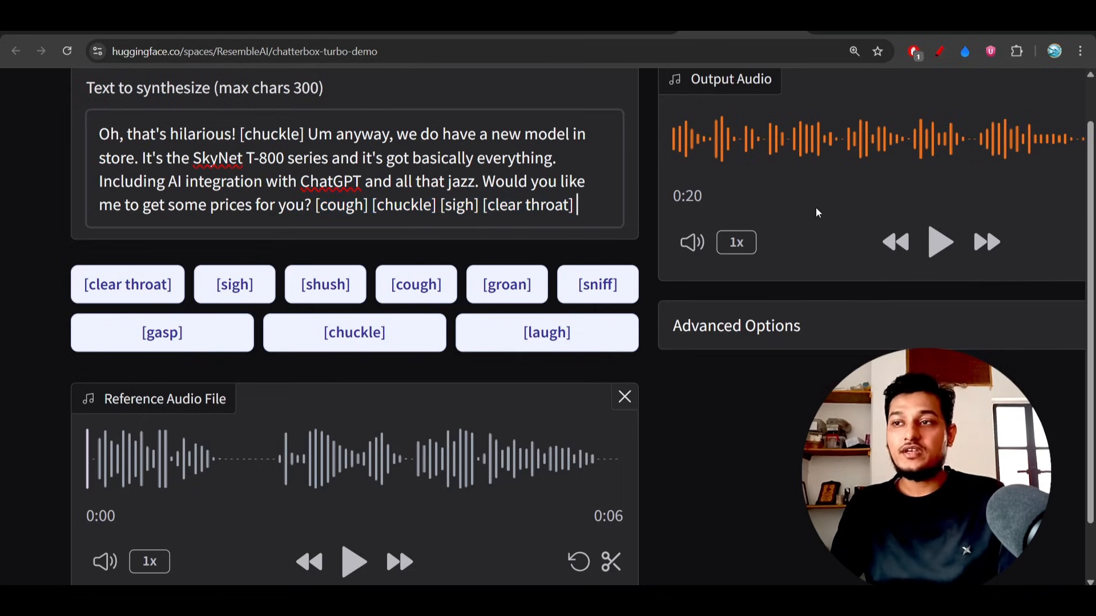
Select the [cough] [chuckle] [sigh] [clear throat] tags and highlight [clear throat] in the sample text.
scroll("up", 3)
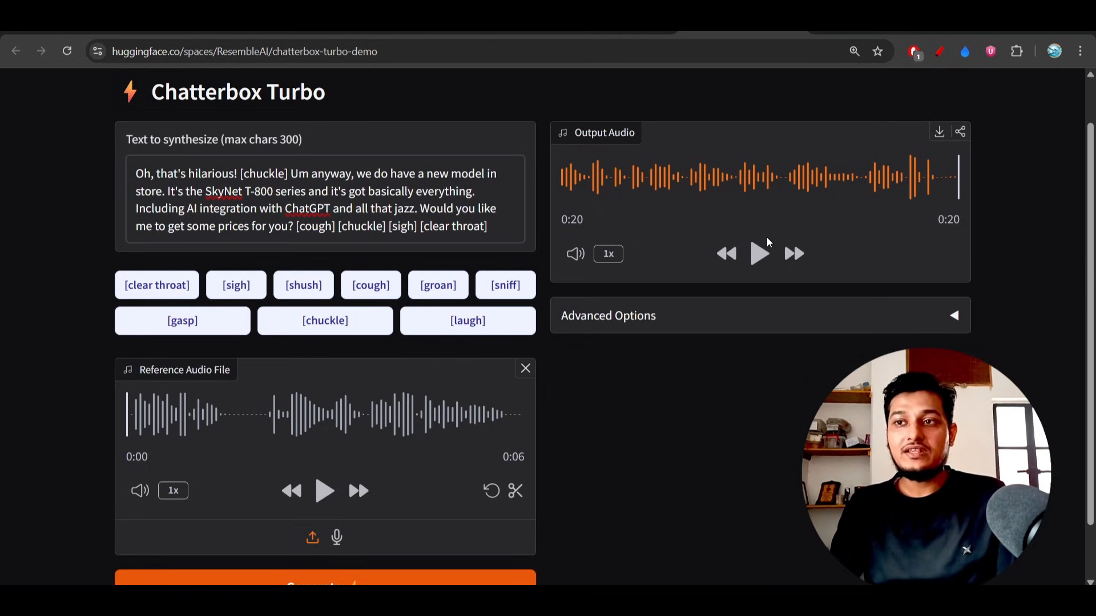
left_click_drag(297, 226, 490, 226)
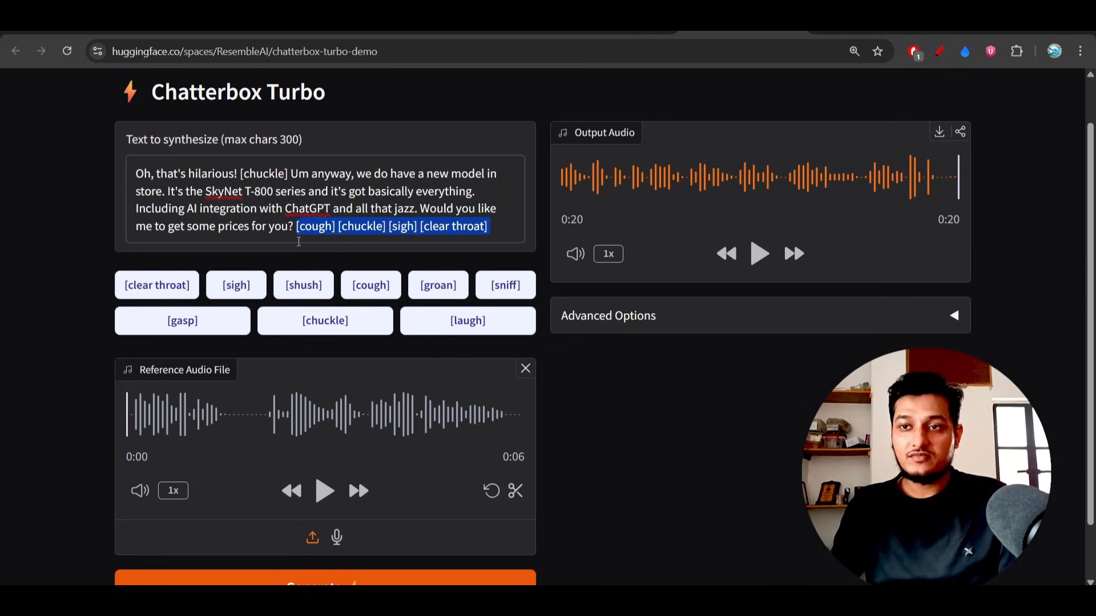
mouse_move(766, 226)
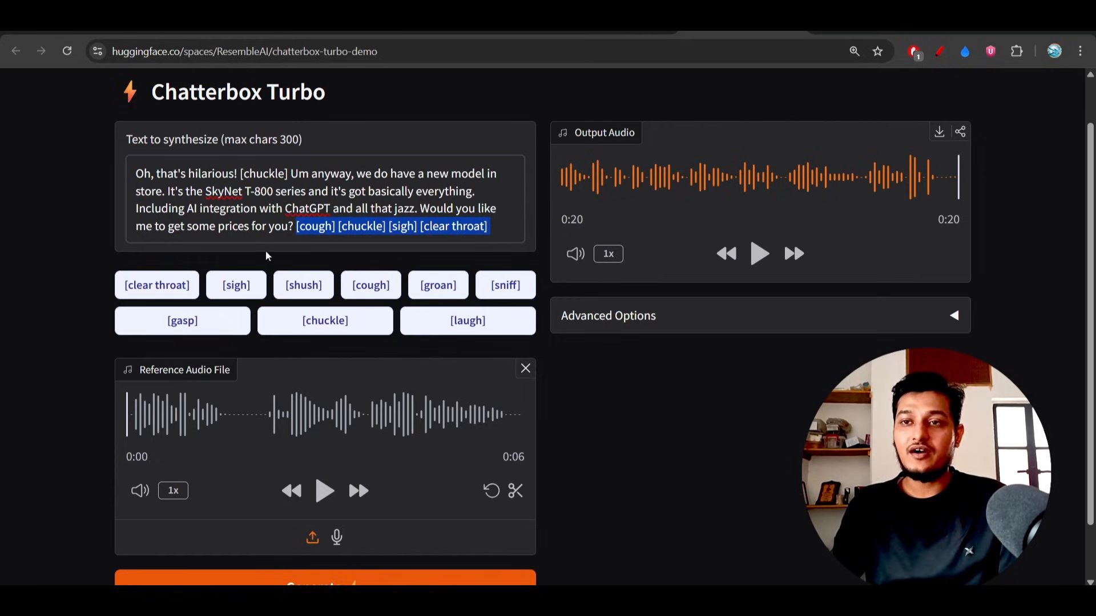
scroll("down", 3)
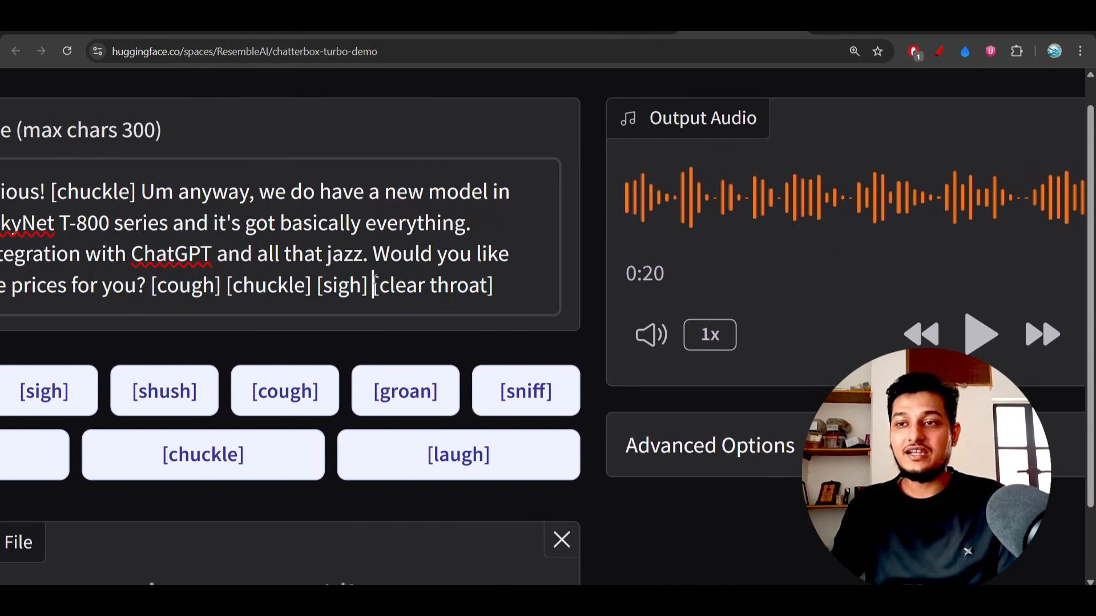
double_click(340, 286)
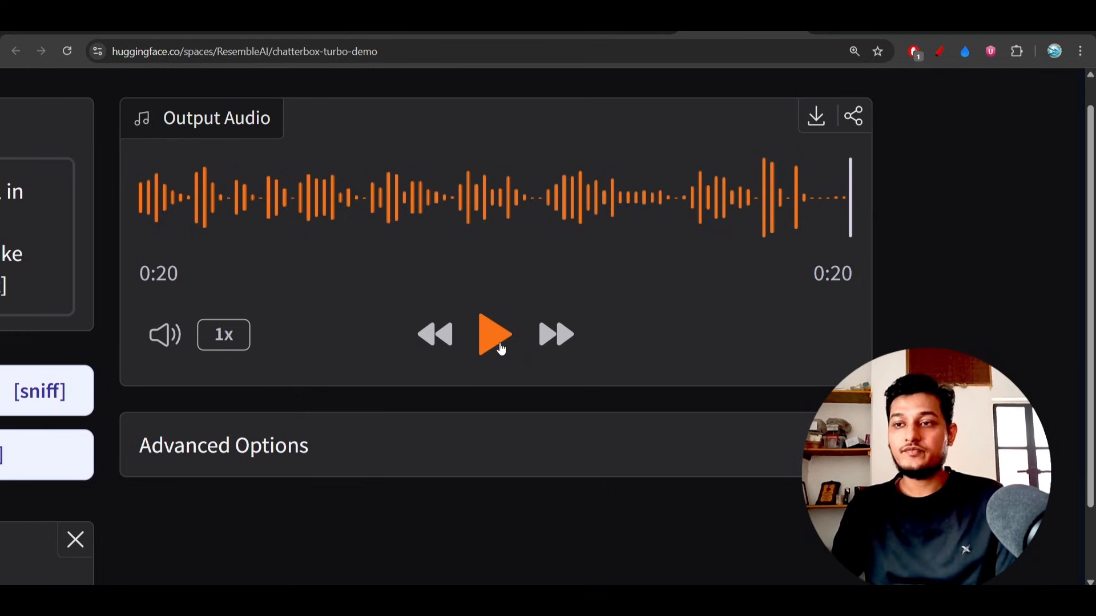
Play the 20-second generated output clip through, then stop playback.
left_click(494, 334)
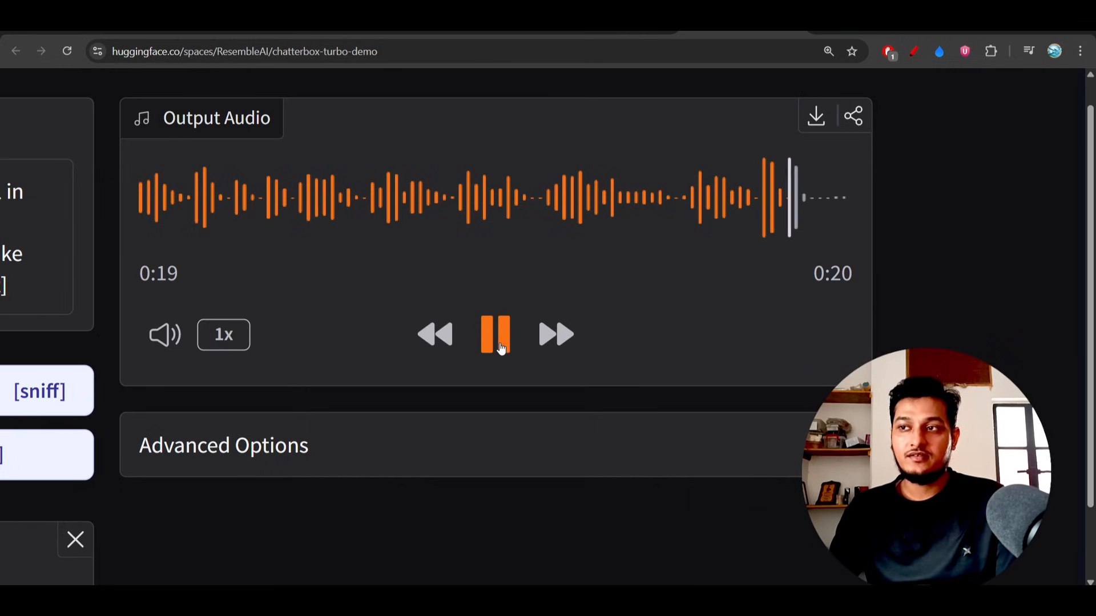
left_click(495, 334)
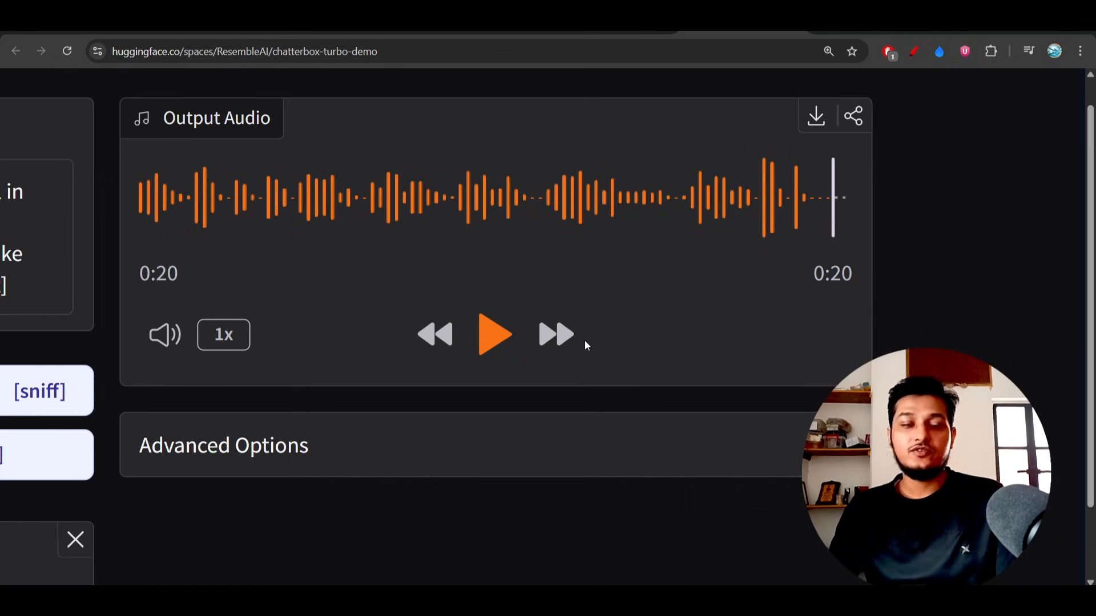
scroll("up", 3)
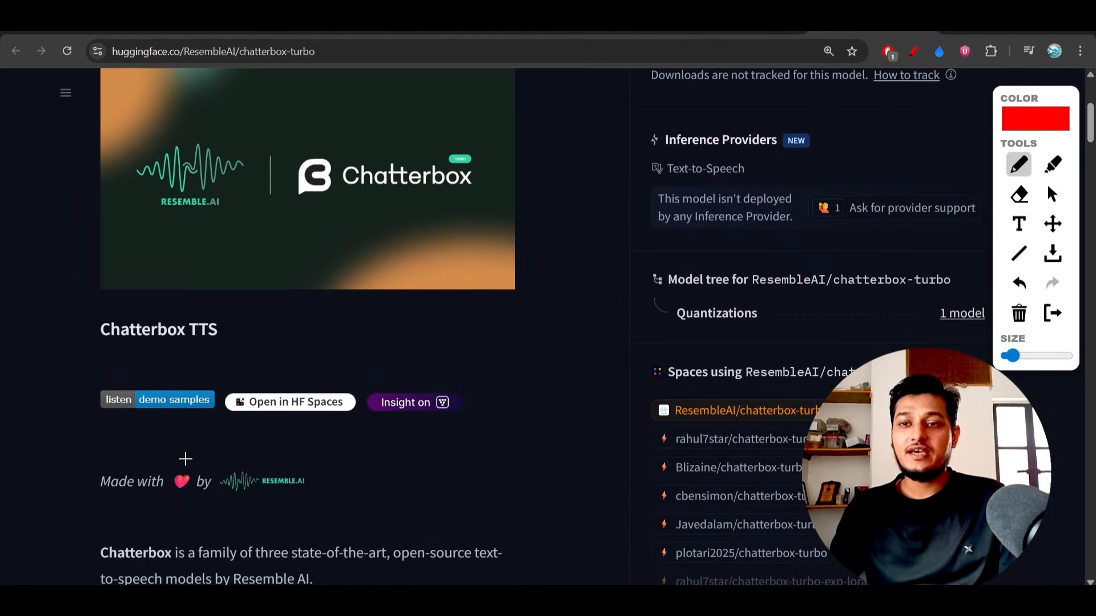
Underline the model-family intro, 350M parameter claim, and lower compute and VRAM claim in red.
scroll("down", 3)
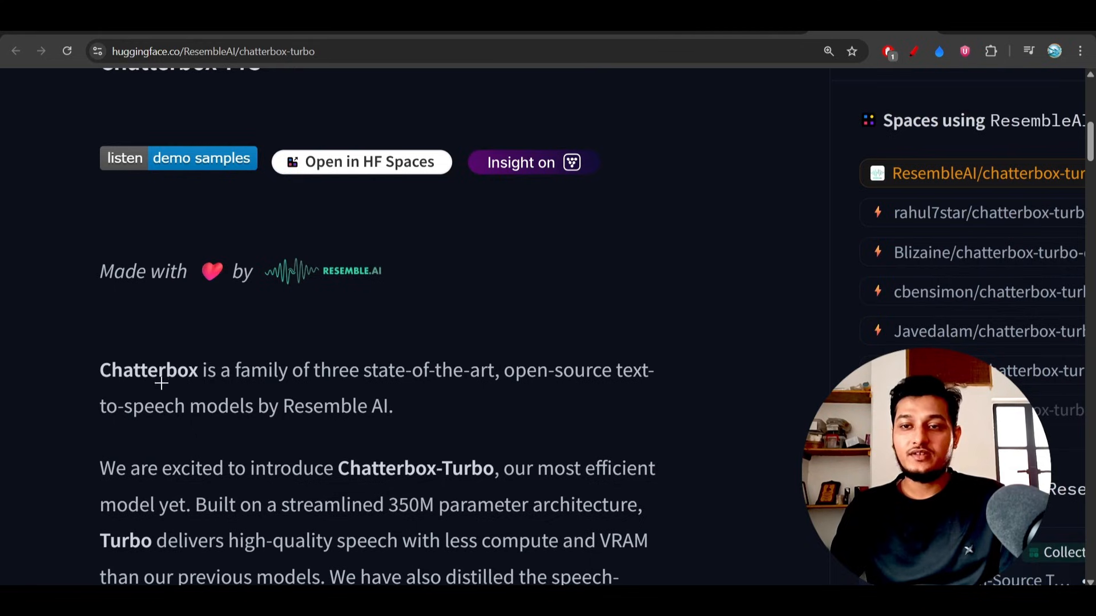
left_click_drag(105, 389, 349, 398)
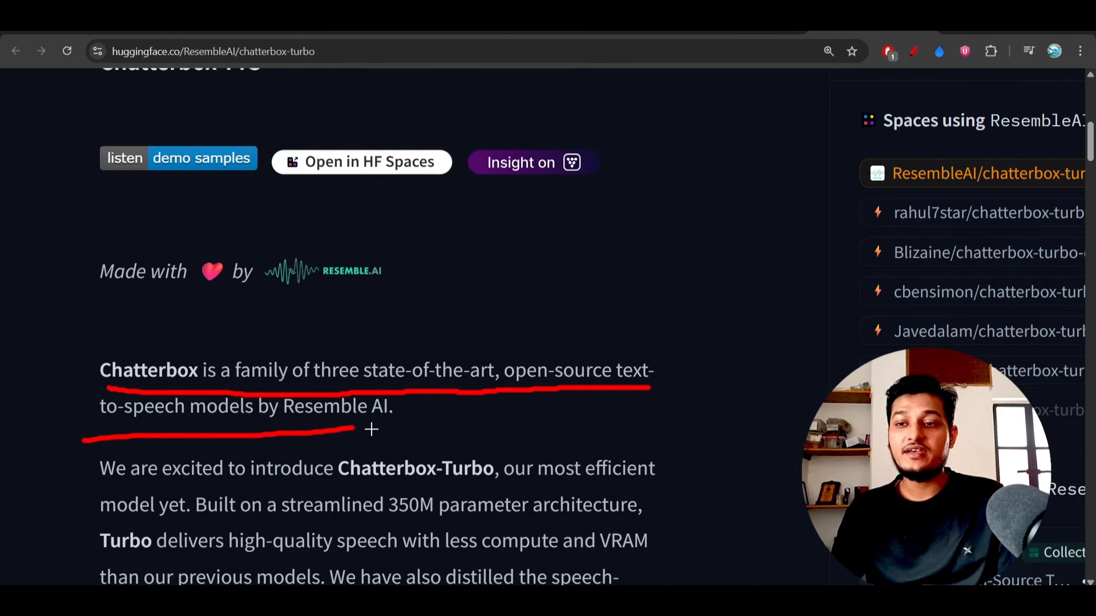
scroll("down", 3)
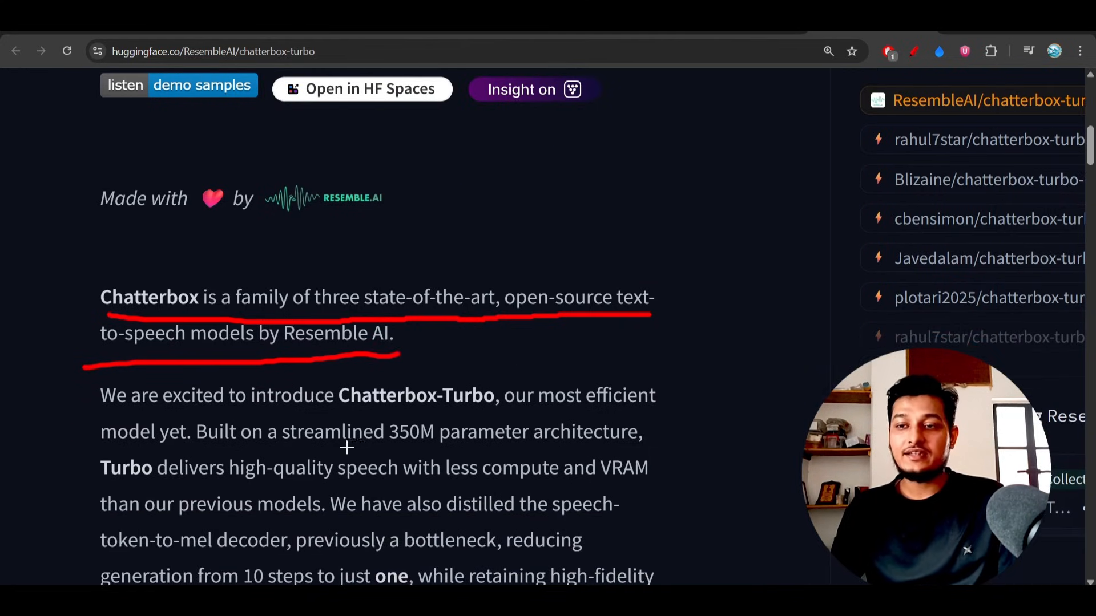
left_click_drag(344, 449, 438, 449)
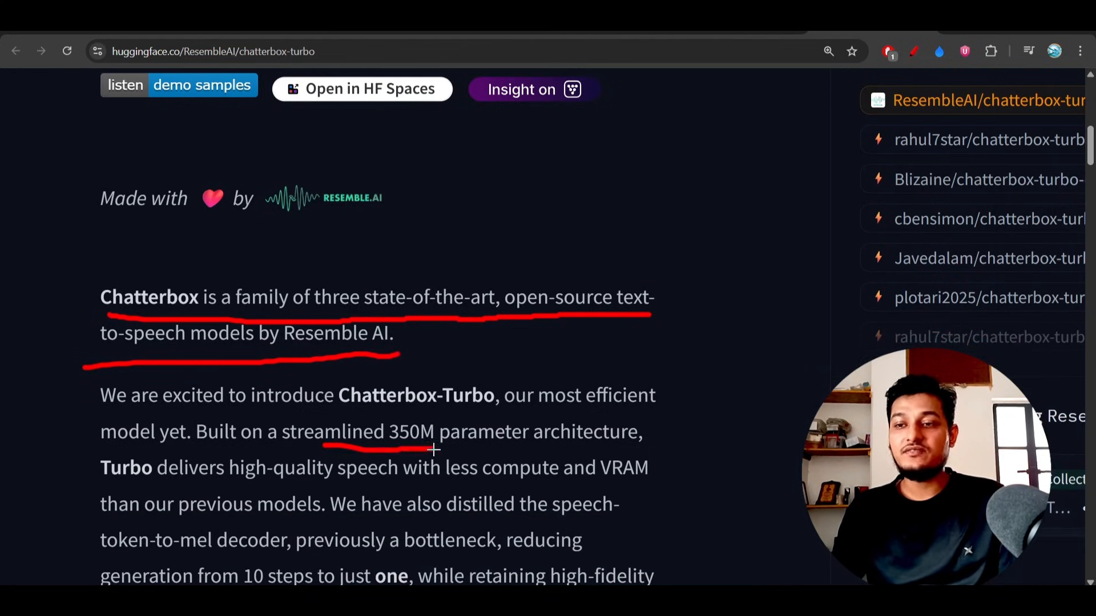
scroll("down", 3)
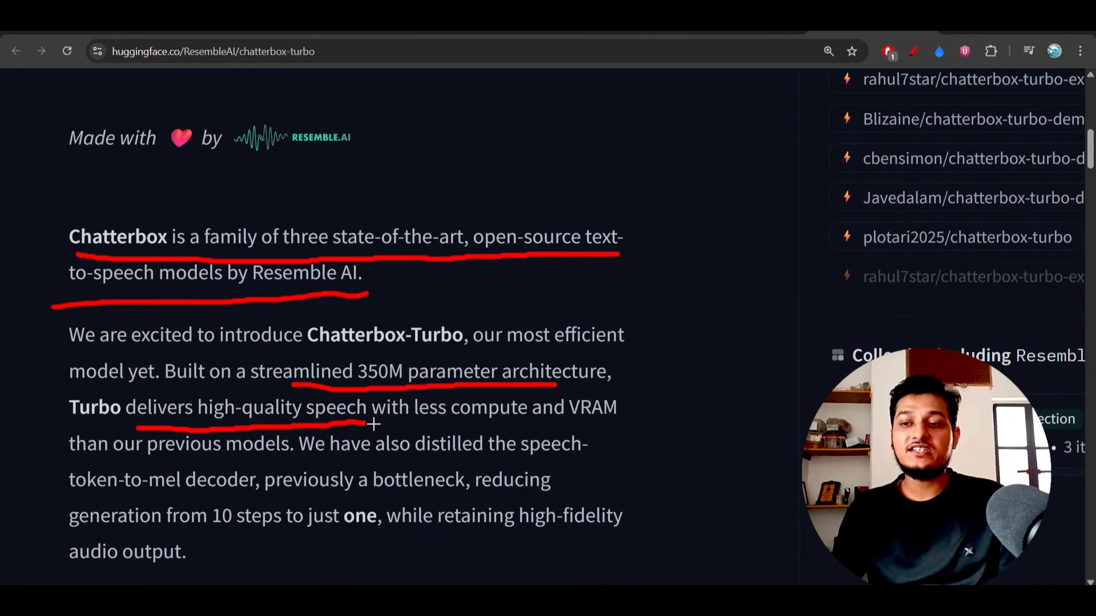
left_click_drag(374, 422, 615, 423)
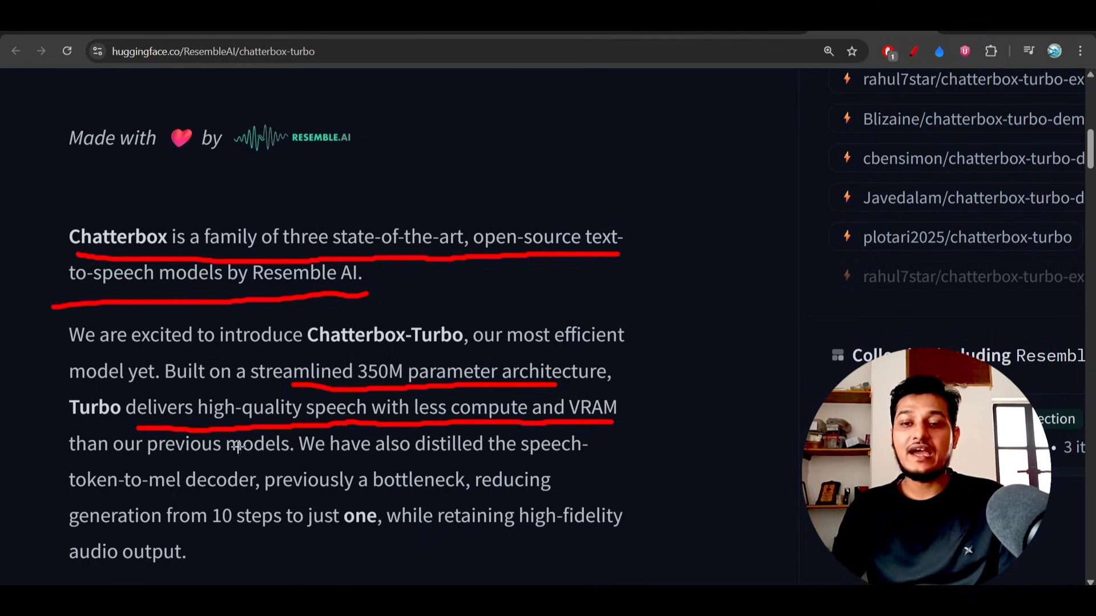
left_click_drag(91, 457, 306, 460)
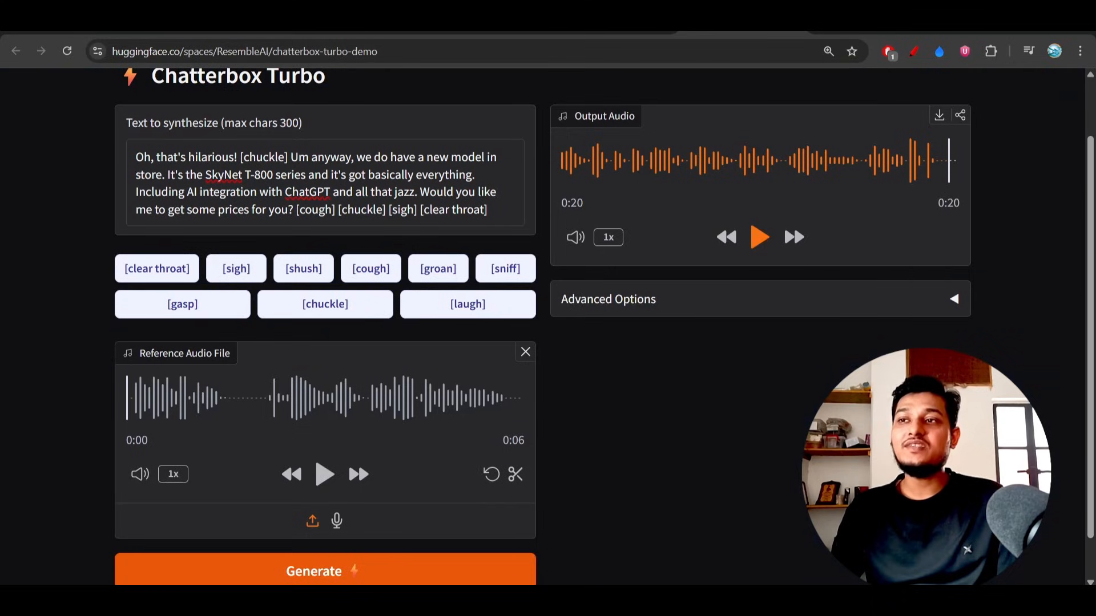
scroll("down", 3)
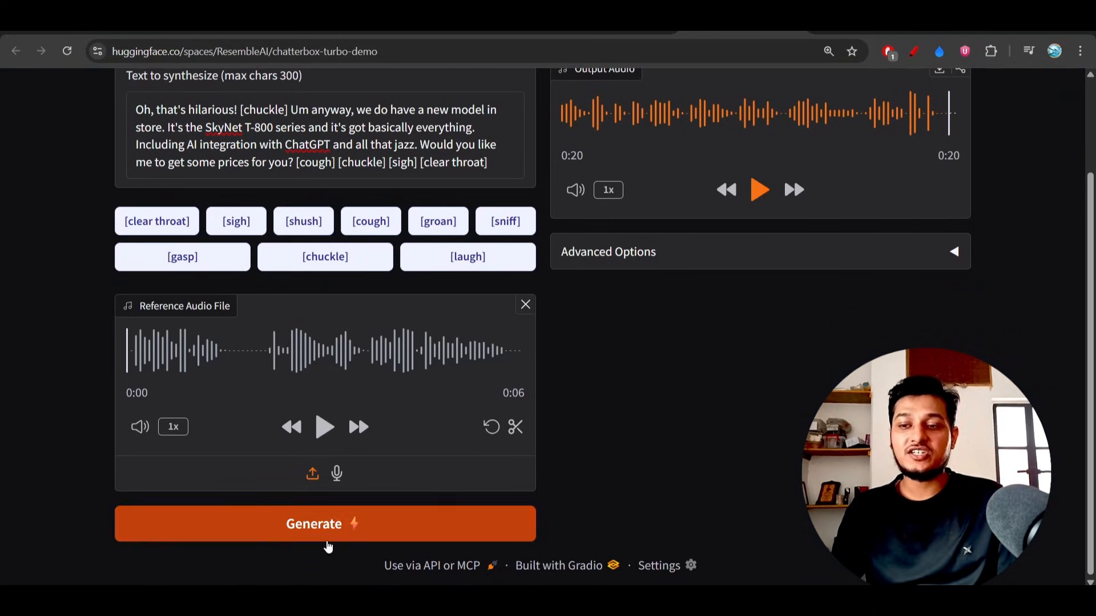
scroll("down", 3)
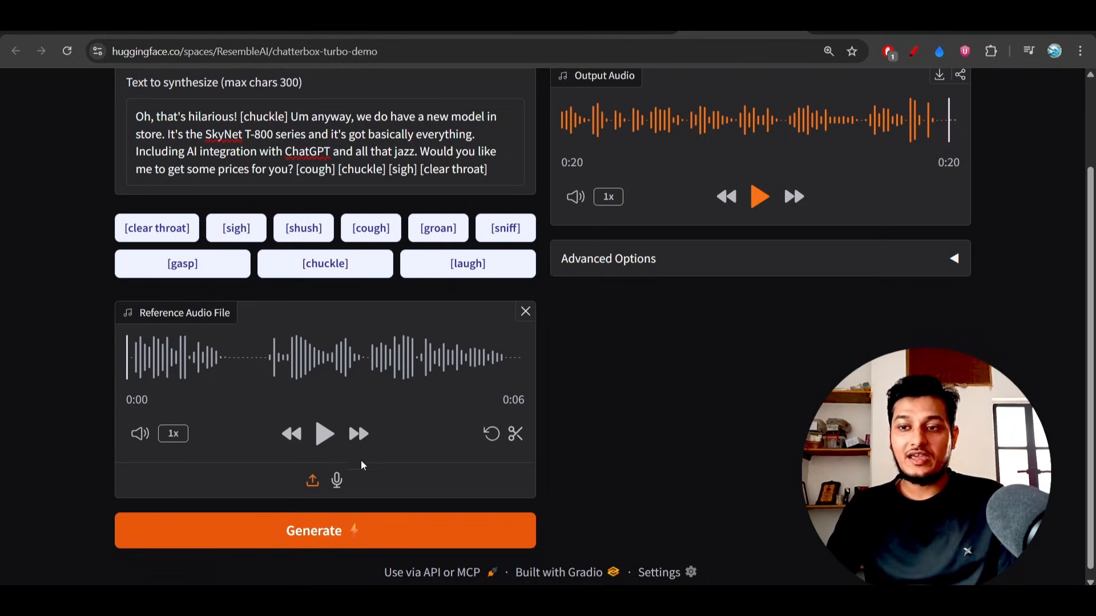
scroll("down", 3)
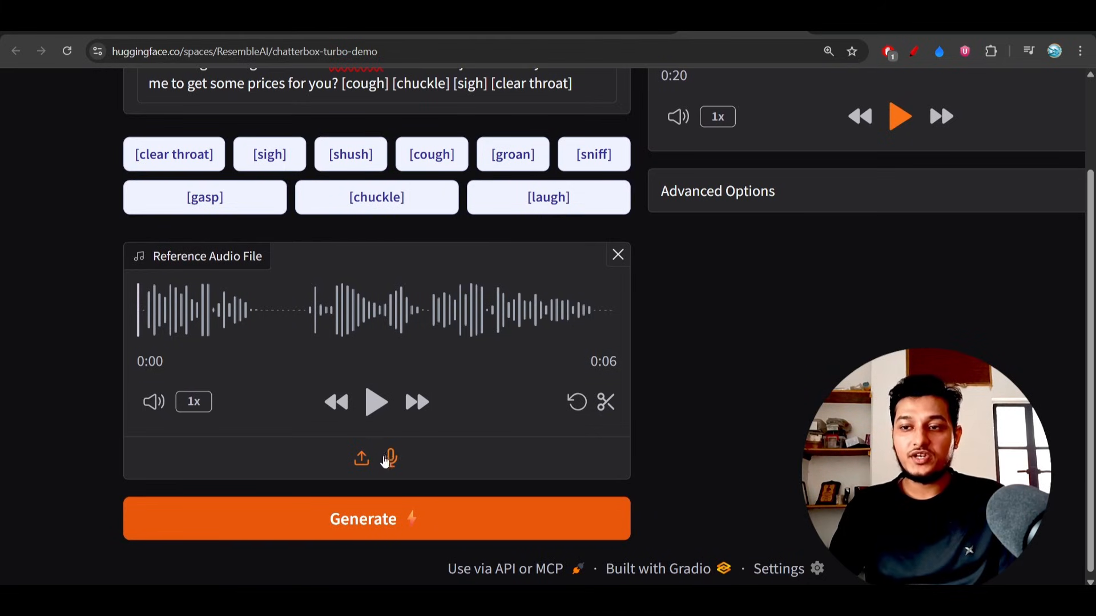
scroll("down", 3)
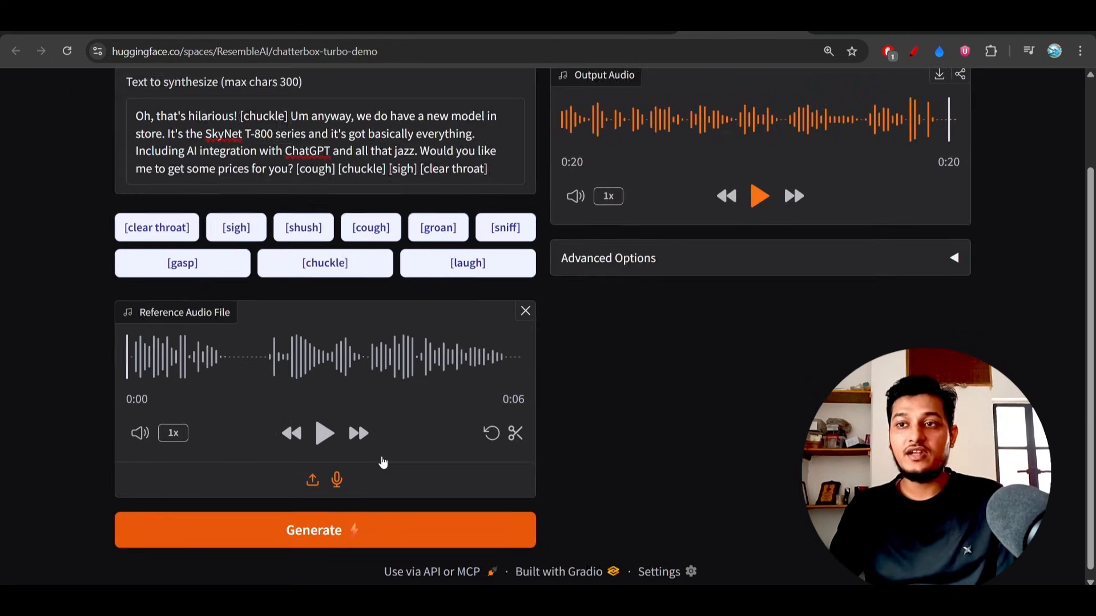
mouse_move(695, 249)
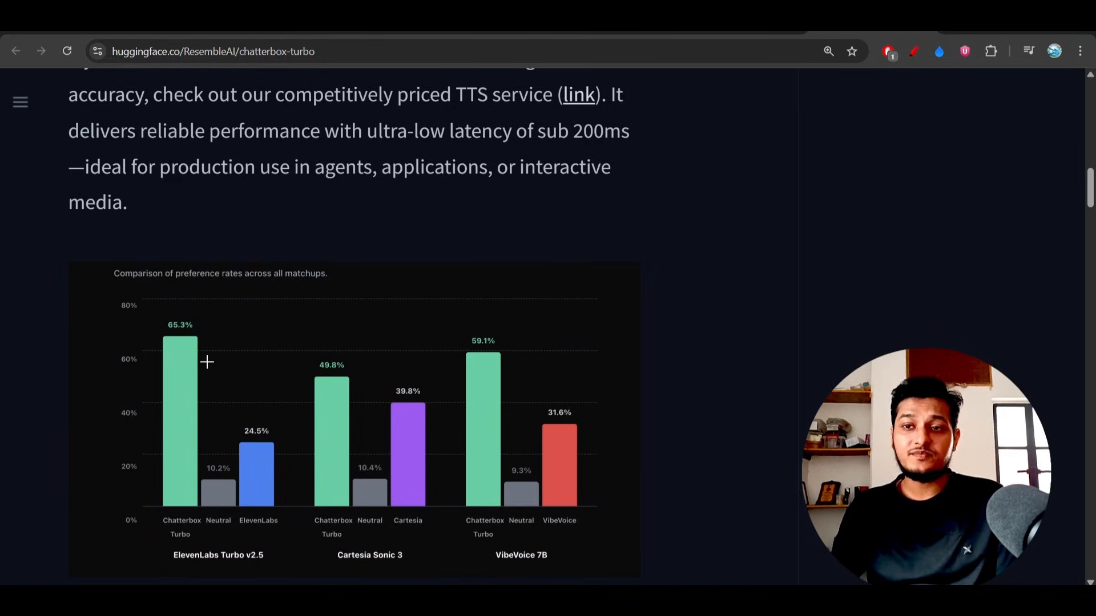
Underline the preference-rate chart title in red.
scroll("down", 3)
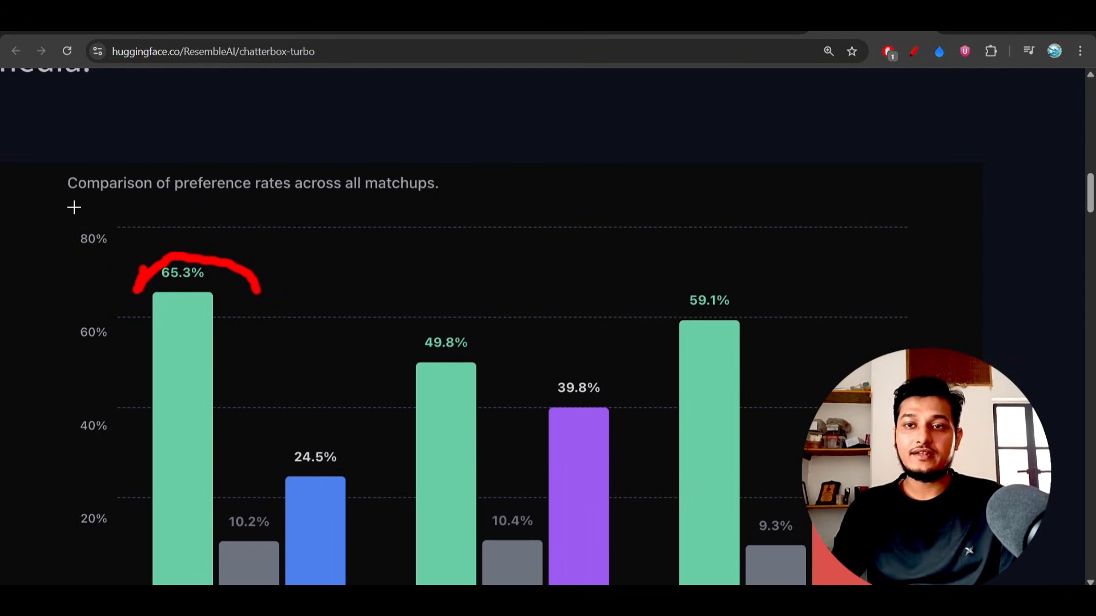
left_click_drag(69, 204, 336, 200)
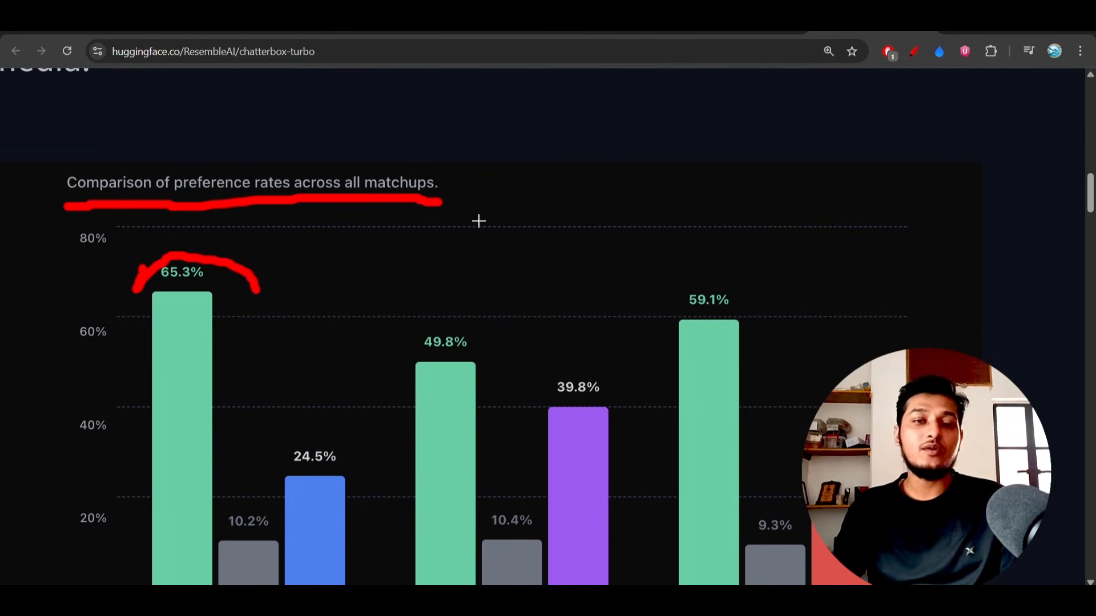
scroll("down", 3)
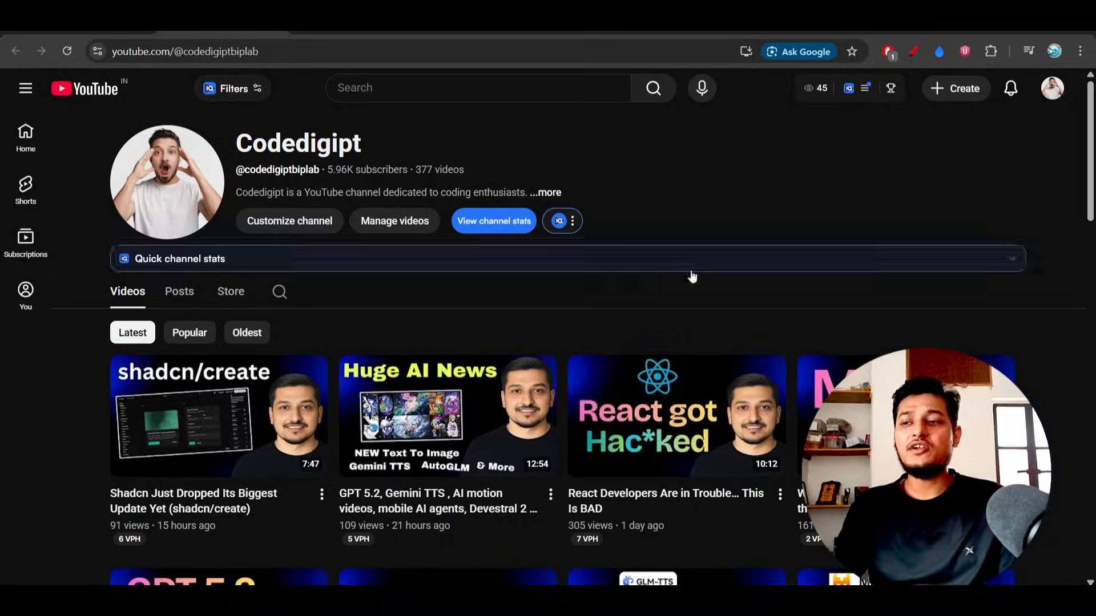
scroll("down", 3)
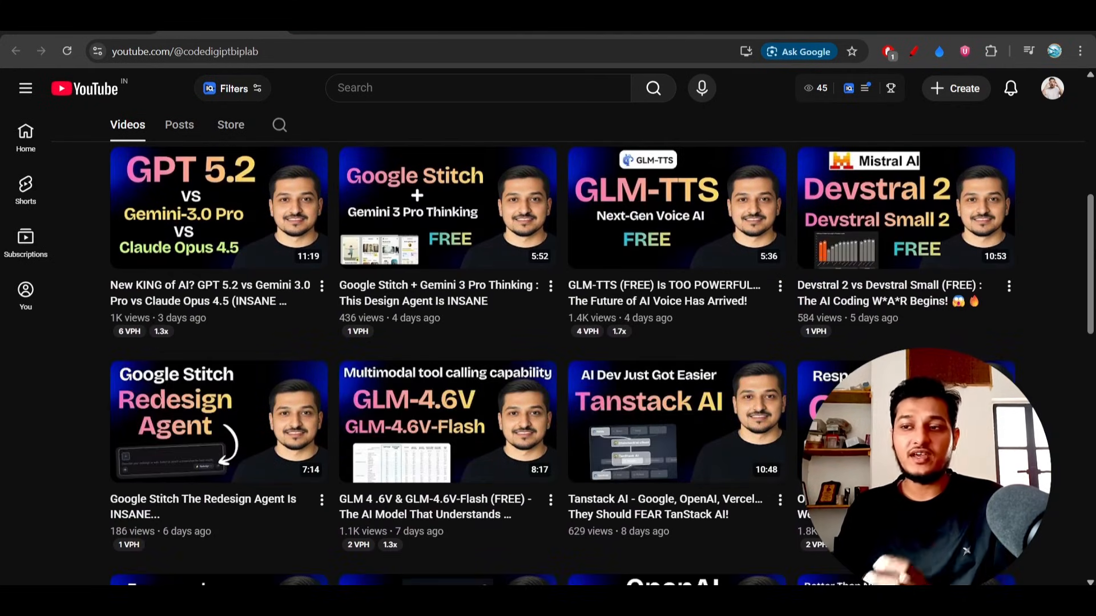
scroll("down", 3)
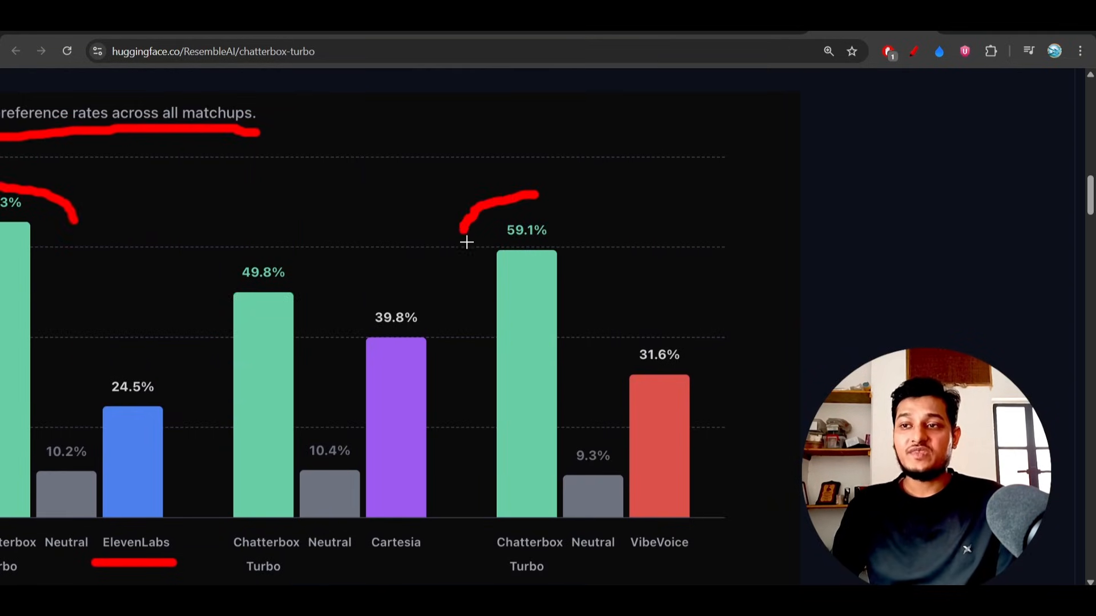
Circle the 59.1% score versus VibeVoice, then underline the Installation heading.
left_click_drag(467, 242, 560, 280)
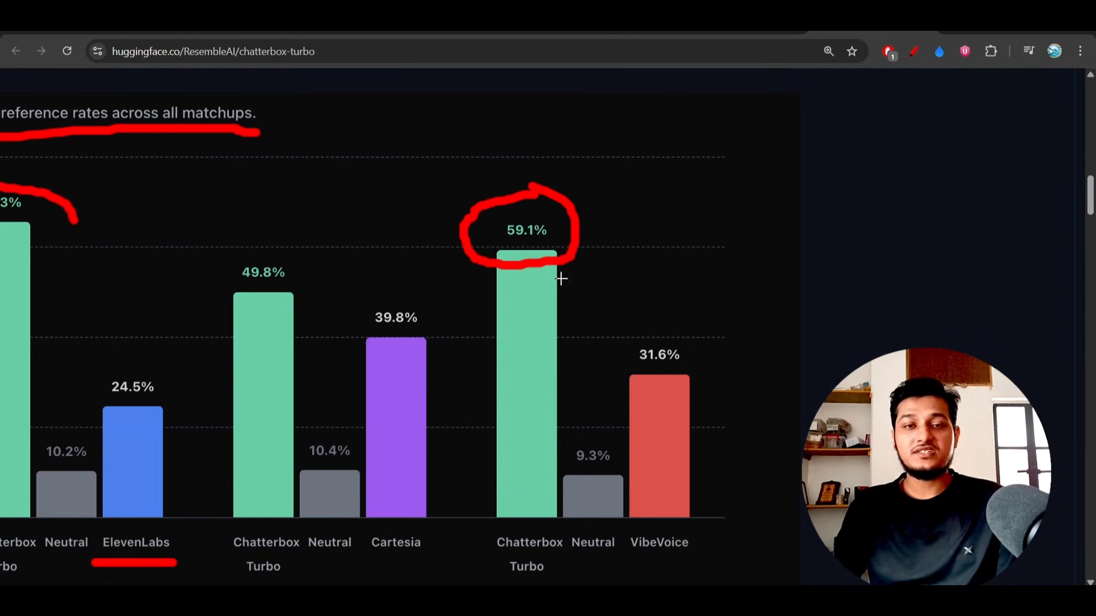
mouse_move(690, 321)
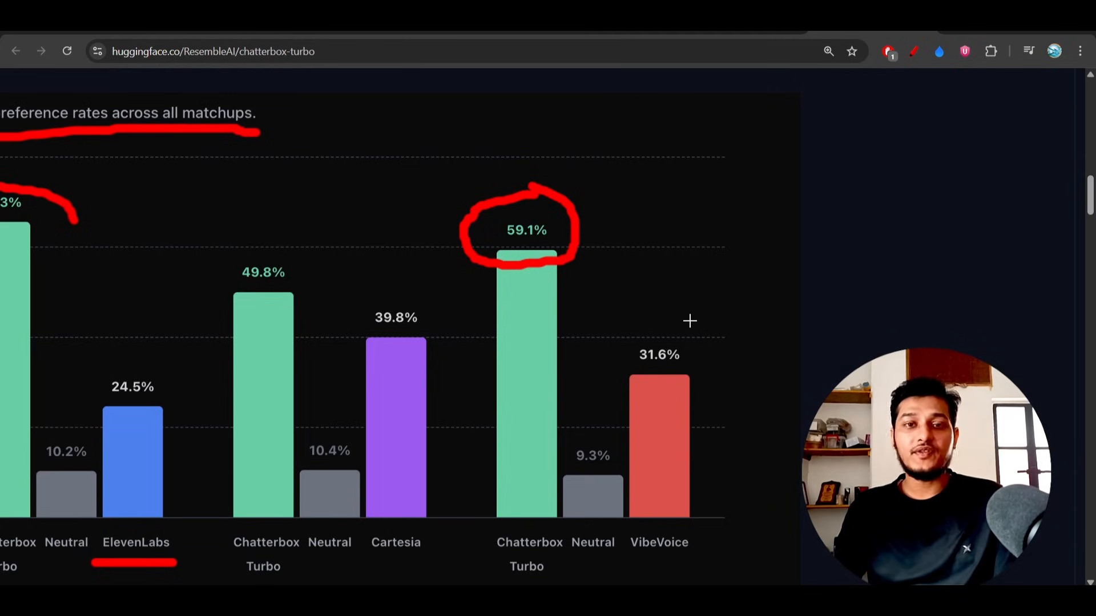
scroll("down", 3)
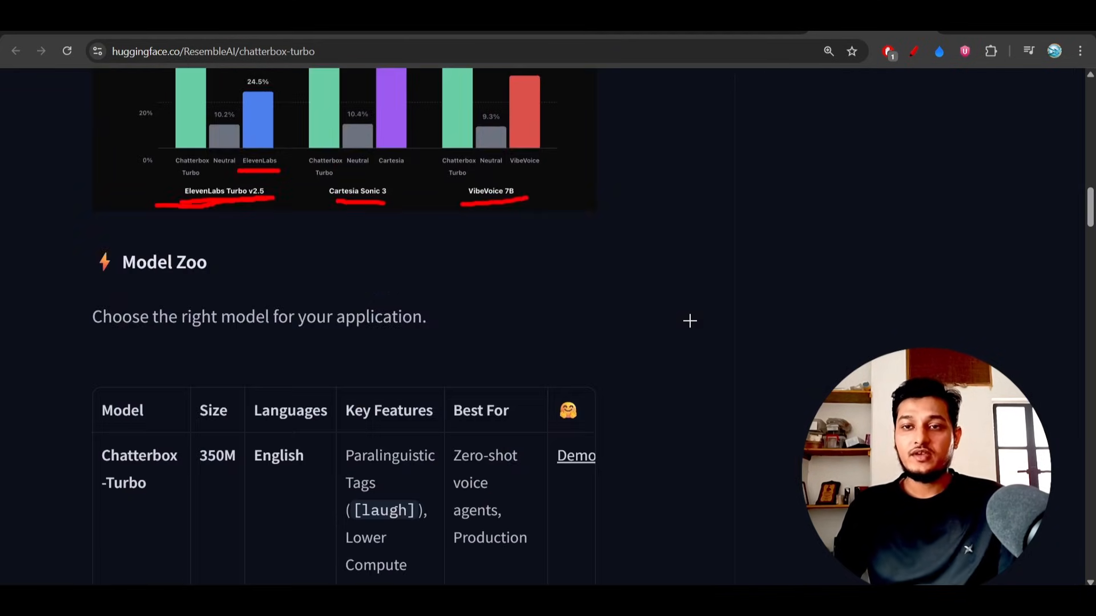
scroll("down", 3)
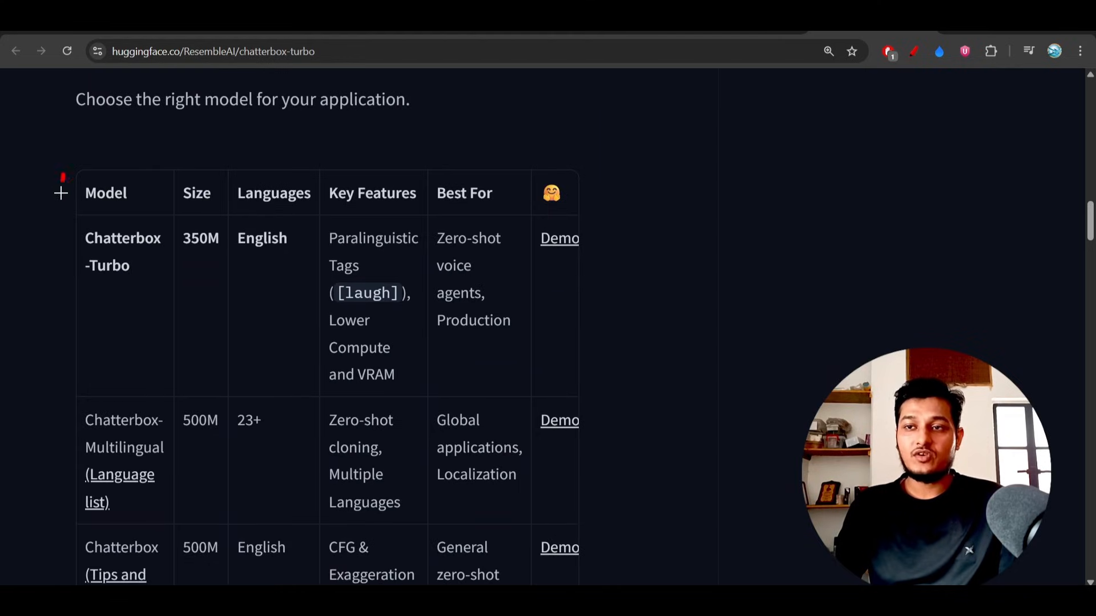
scroll("down", 3)
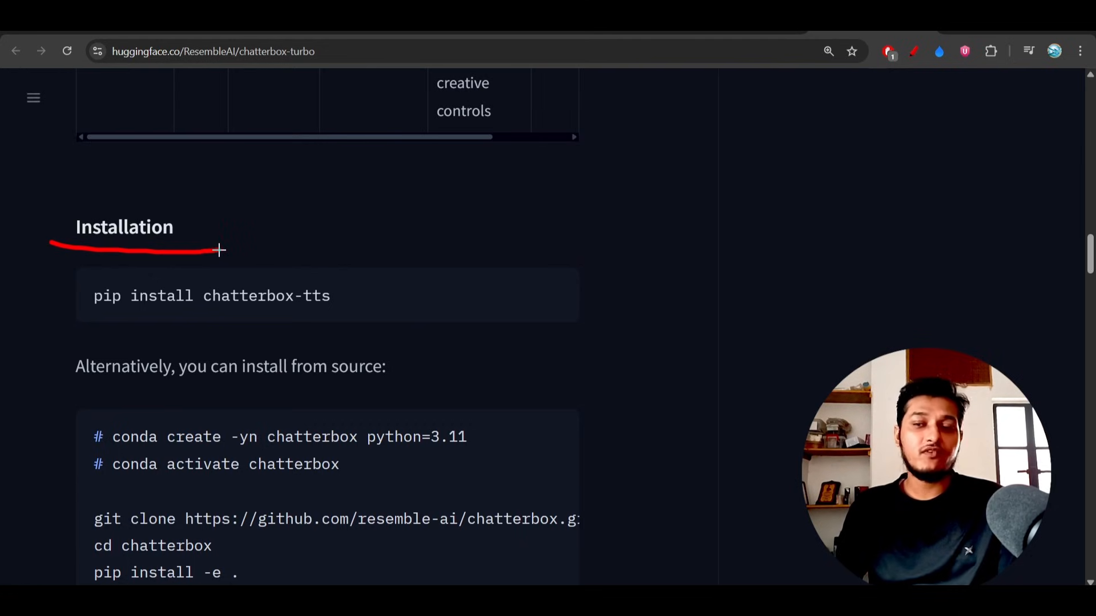
left_click_drag(87, 320, 374, 344)
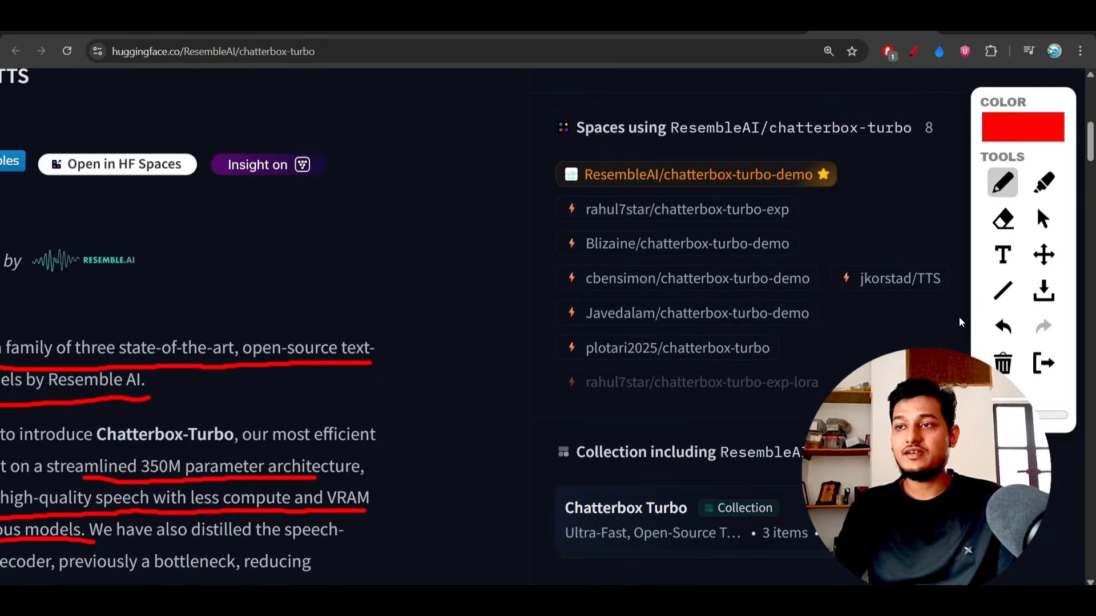
scroll("down", 3)
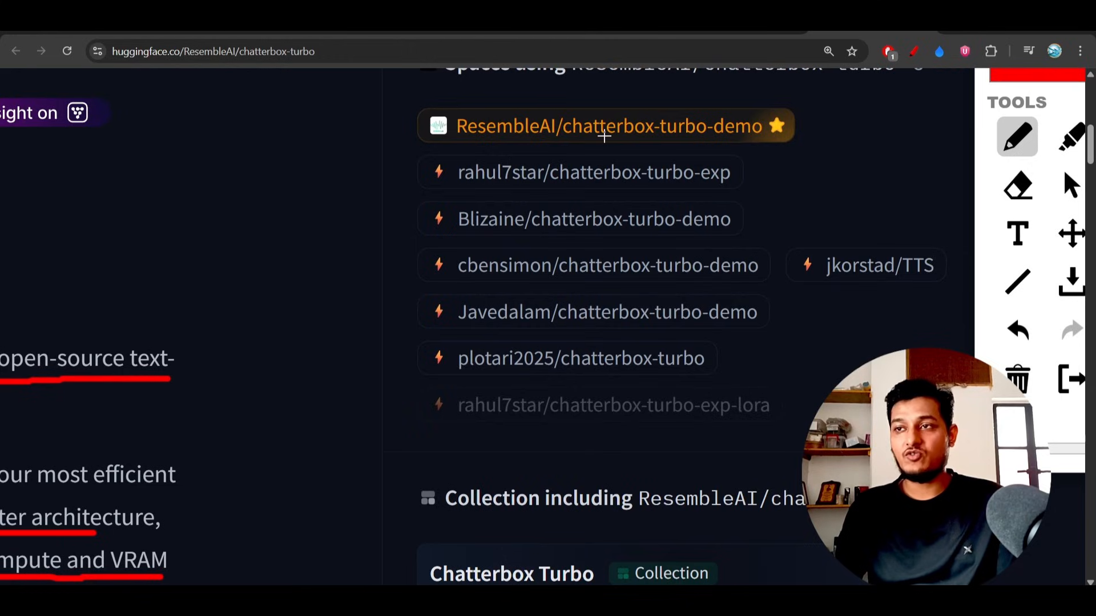
mouse_move(636, 87)
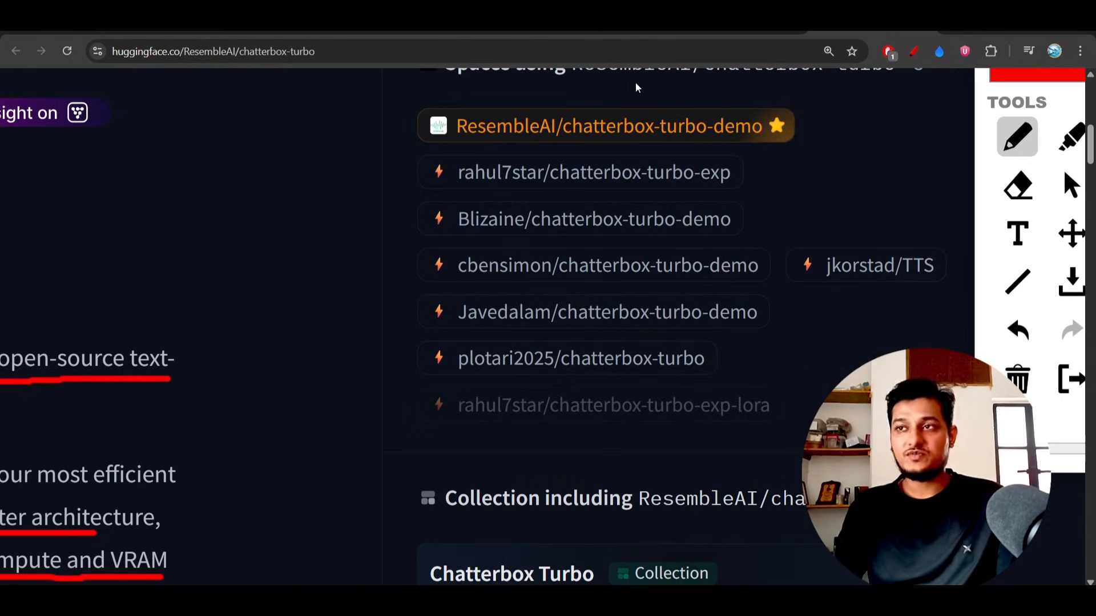
left_click(606, 126)
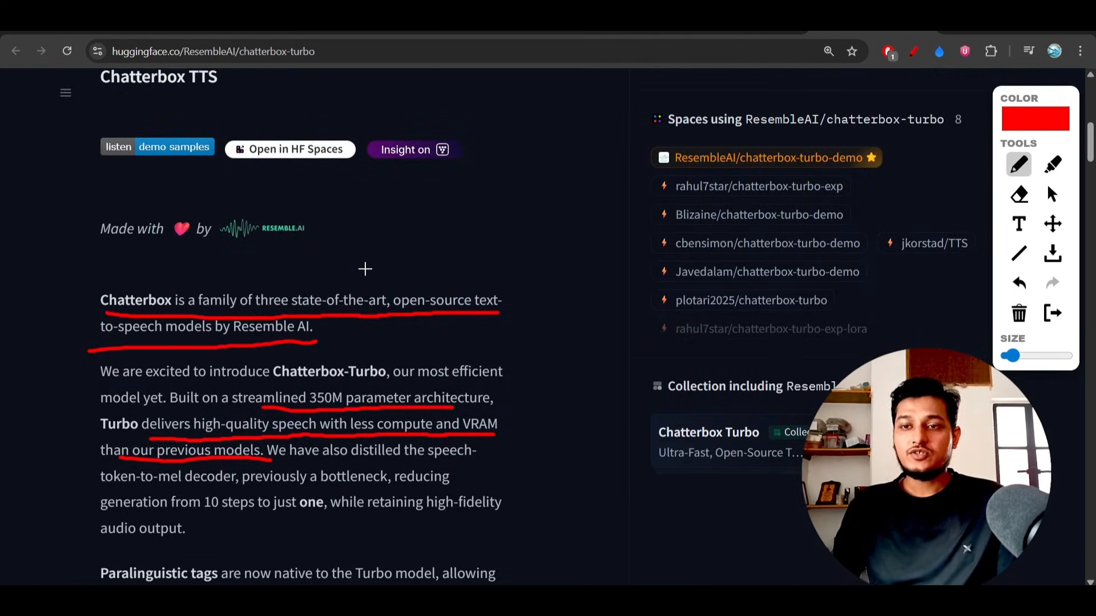
Underline 'native to Turbo', 'While Turbo', 'low-latency' and 'voice agents' in the Paralinguistic tags paragraph.
scroll("down", 3)
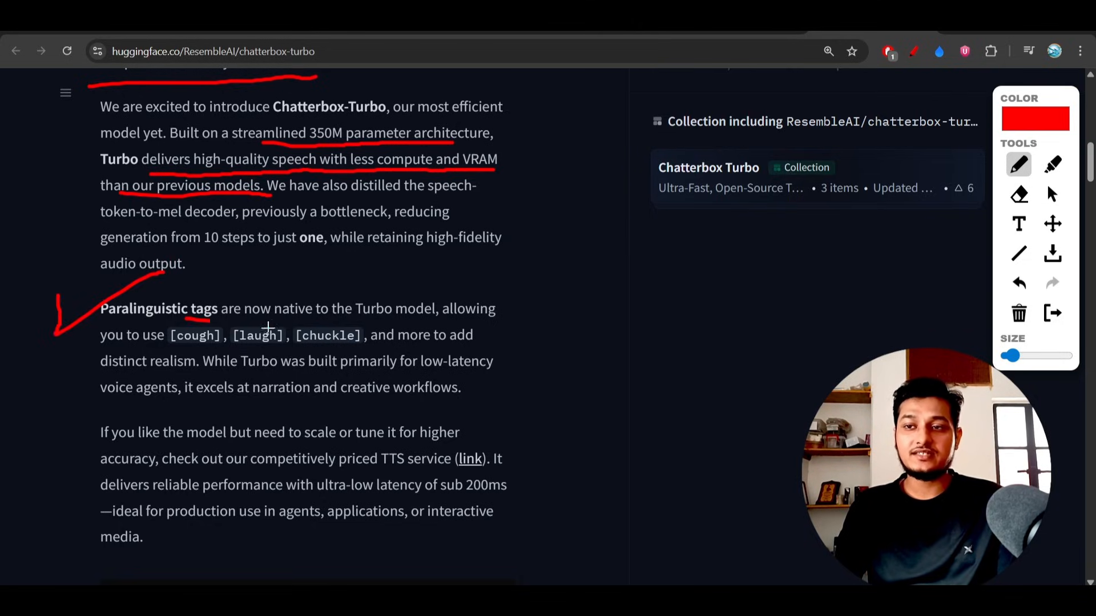
left_click_drag(209, 321, 447, 321)
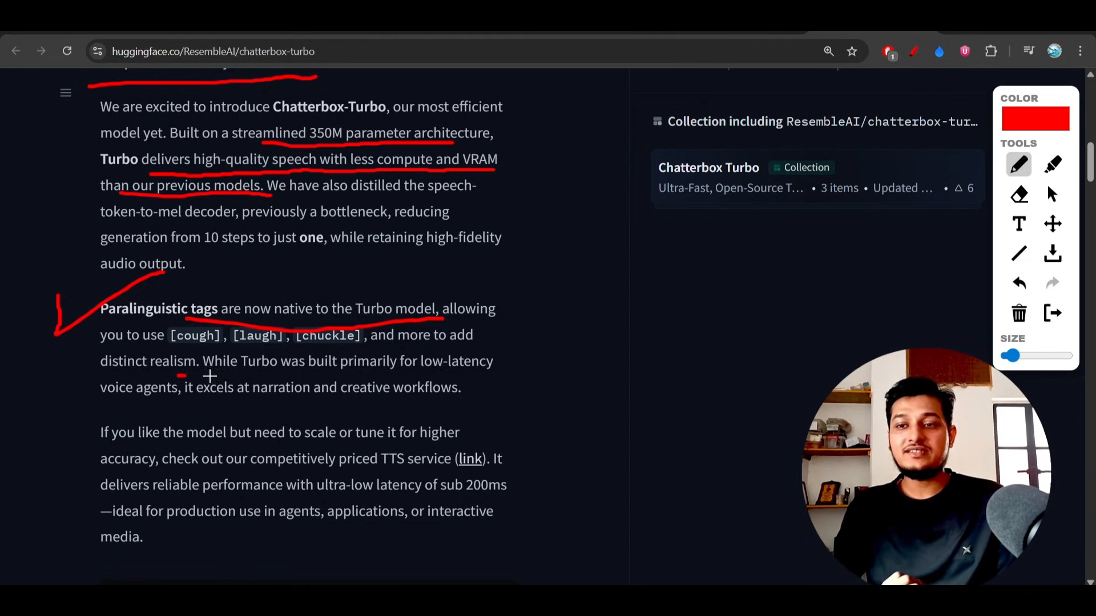
left_click_drag(175, 375, 246, 375)
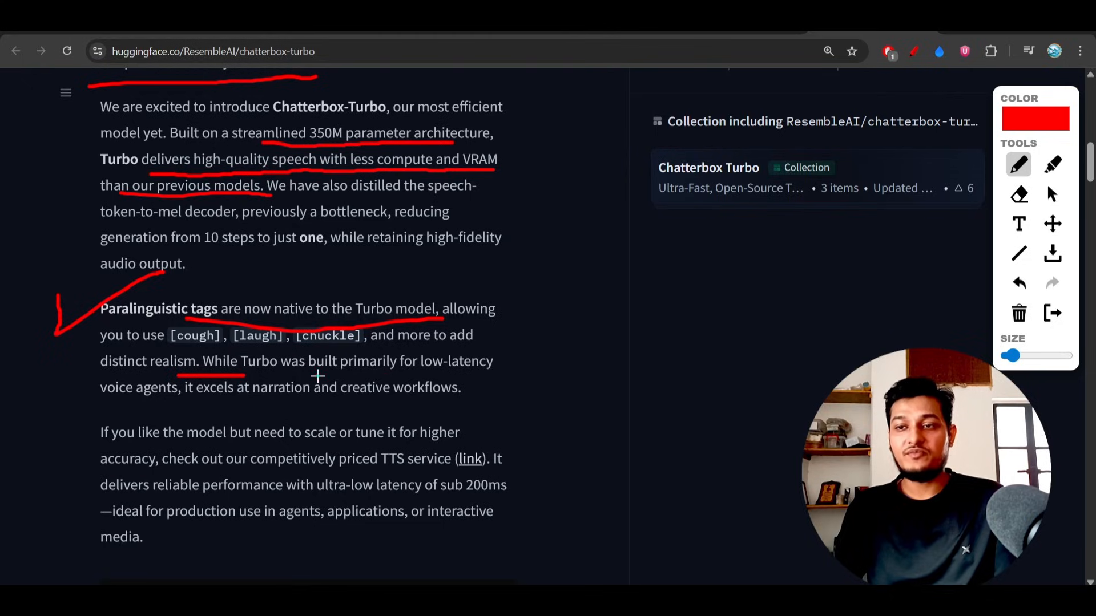
left_click_drag(318, 374, 500, 374)
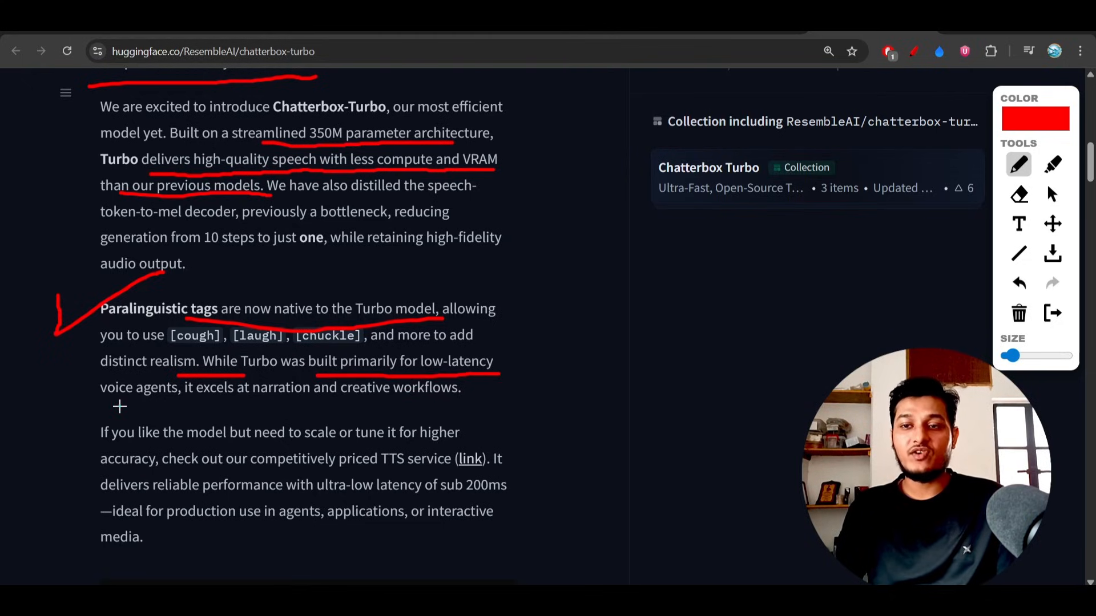
left_click_drag(118, 407, 203, 407)
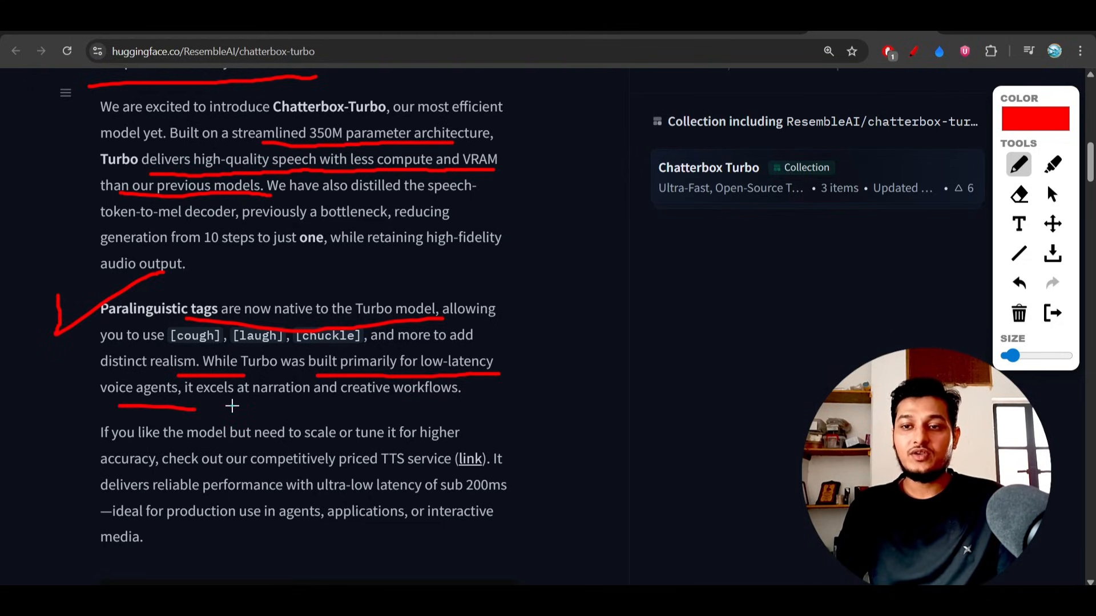
left_click_drag(230, 407, 454, 407)
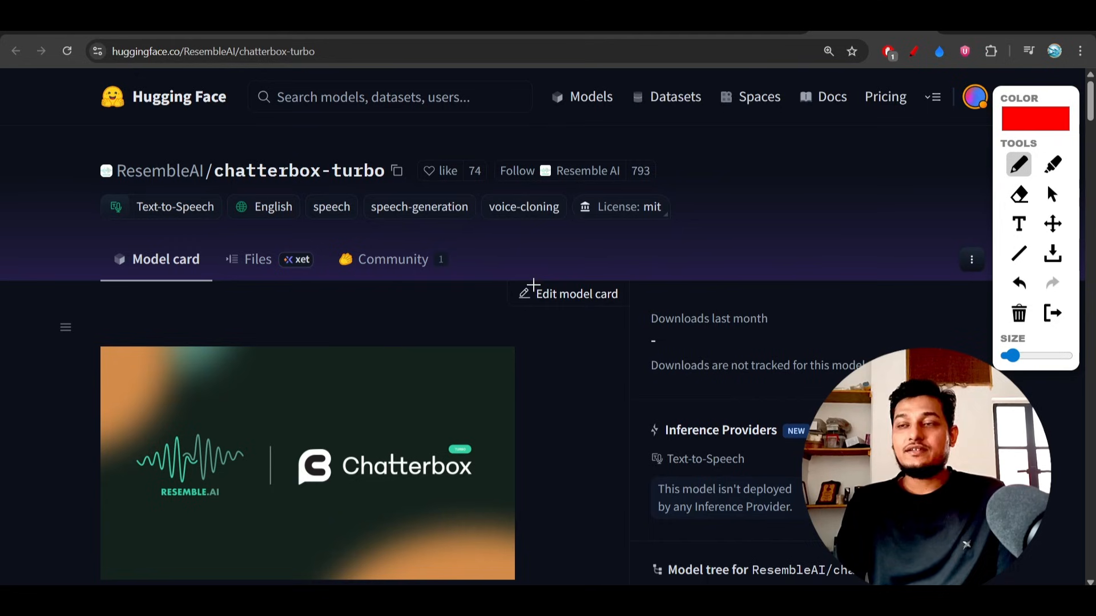
mouse_move(338, 71)
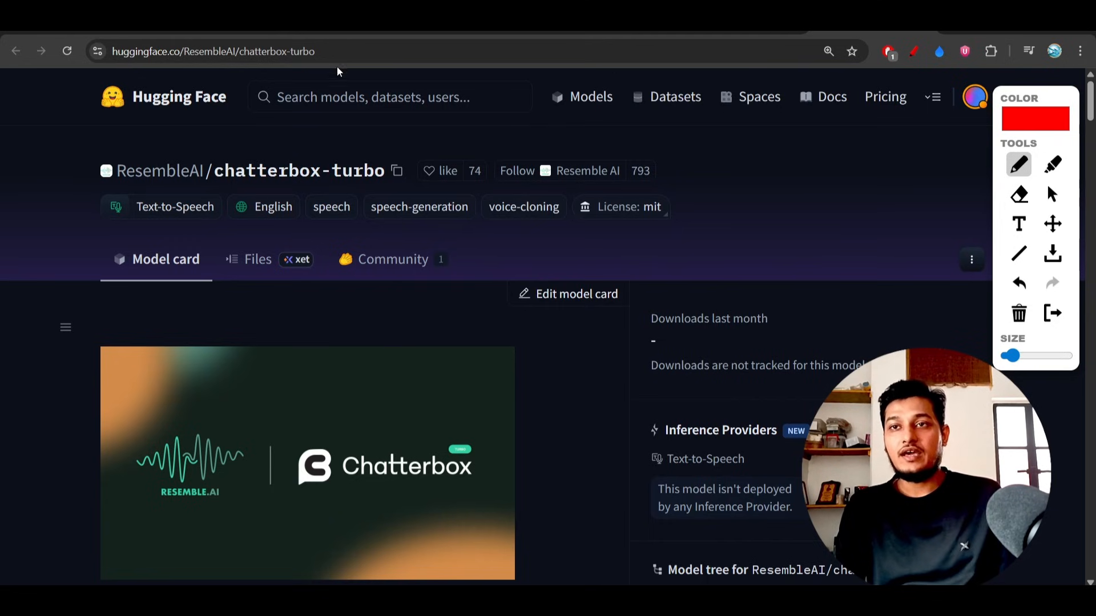